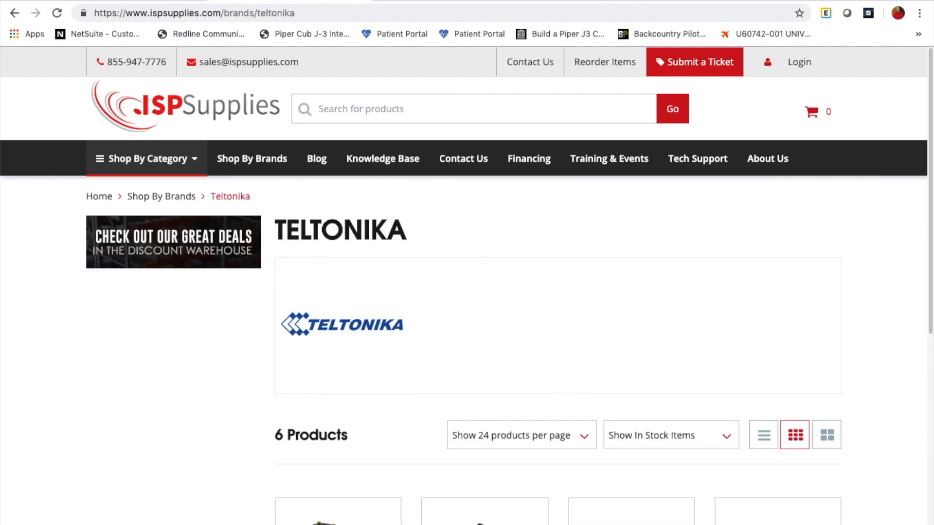
Scroll the Teltonika listing and open the RUT240 LTE Router (AT&T, T-Mobile) product page
scroll(down, 3)
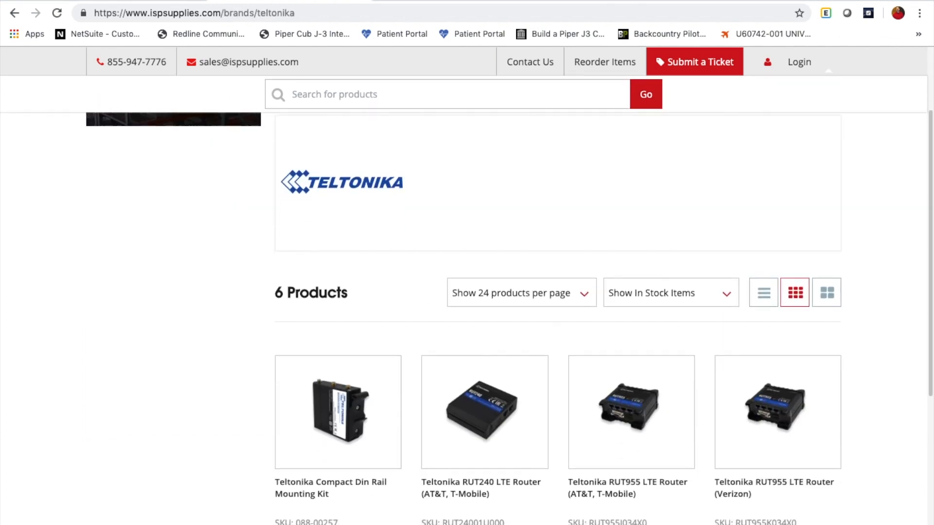
scroll(down, 3)
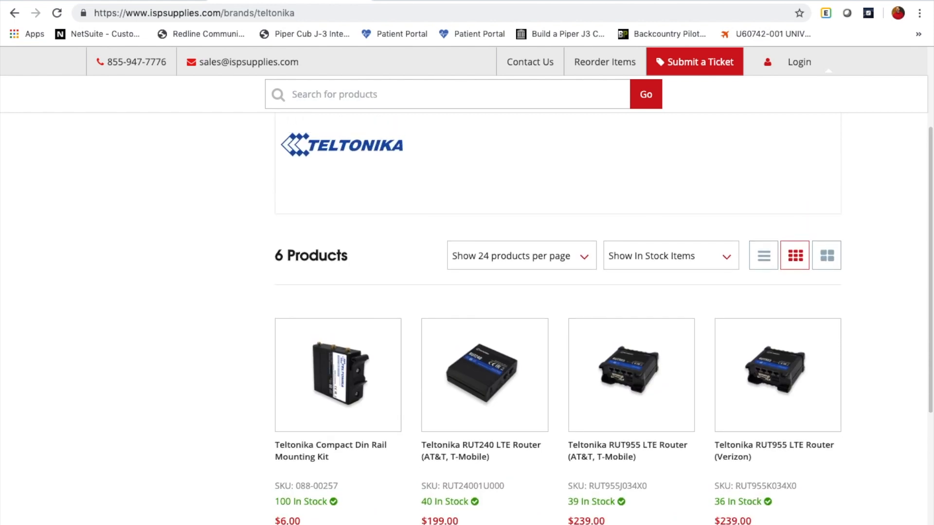
scroll(down, 3)
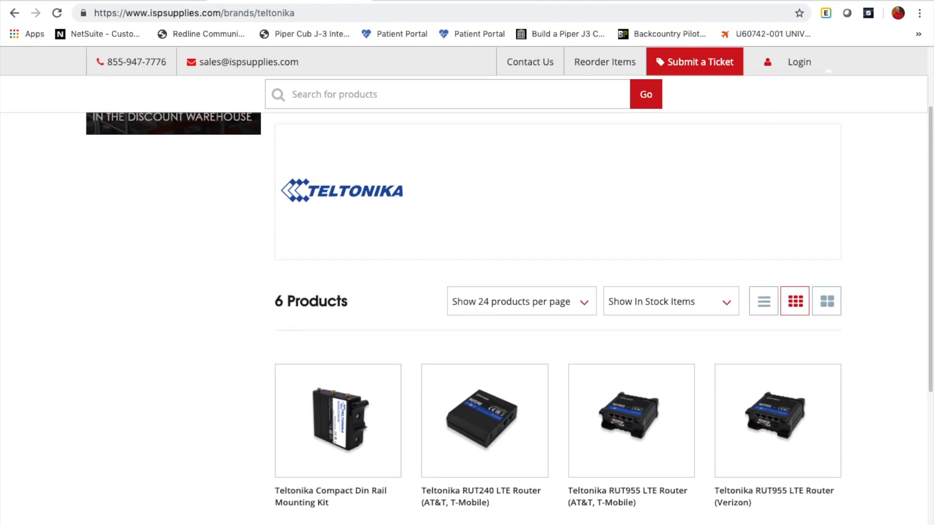
scroll(down, 3)
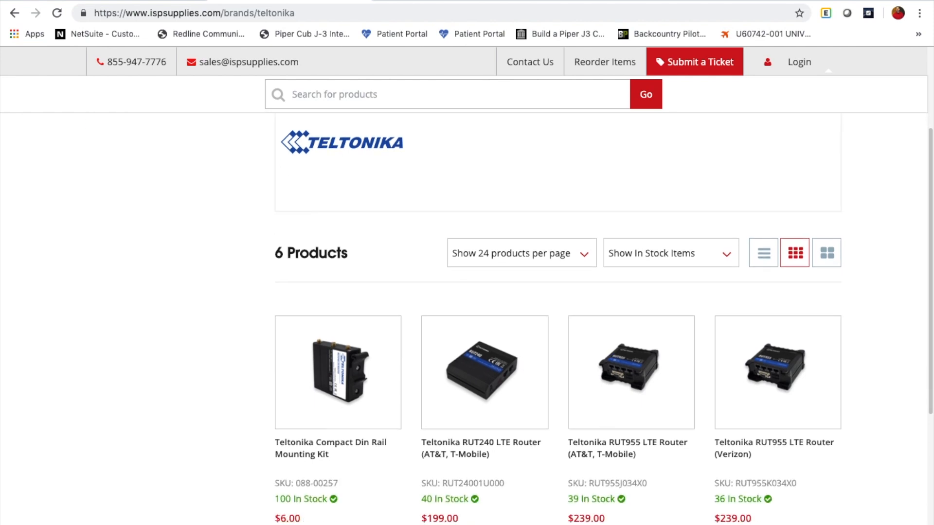
click(482, 372)
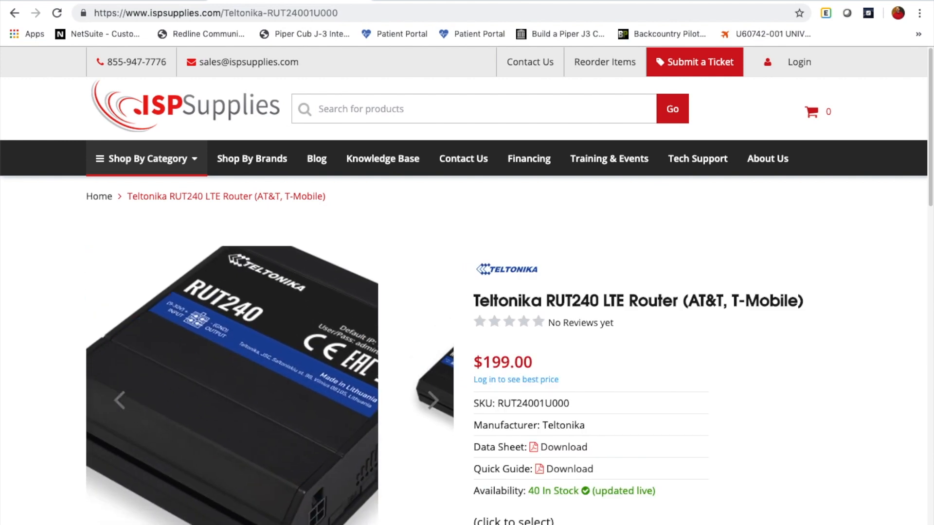
click(429, 400)
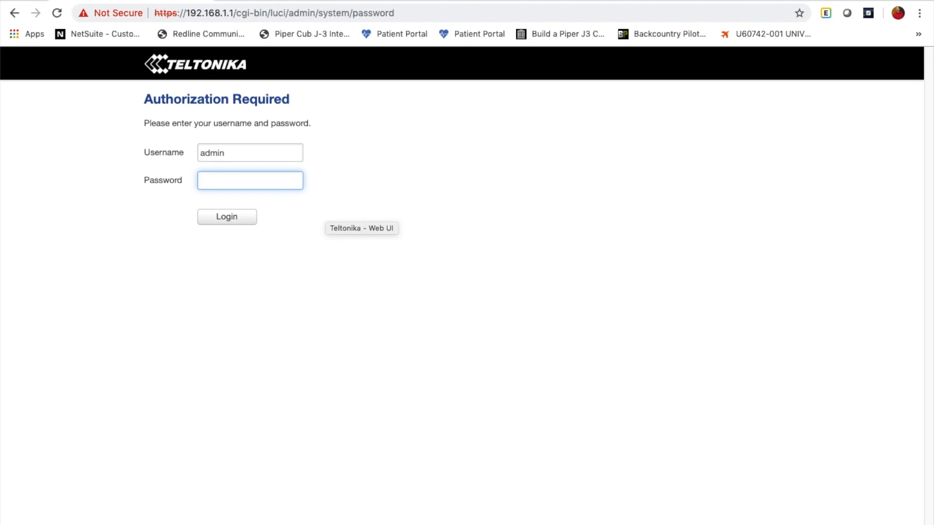
Log in to 192.168.1.1 with the admin password and confirm the form resubmission
click(211, 13)
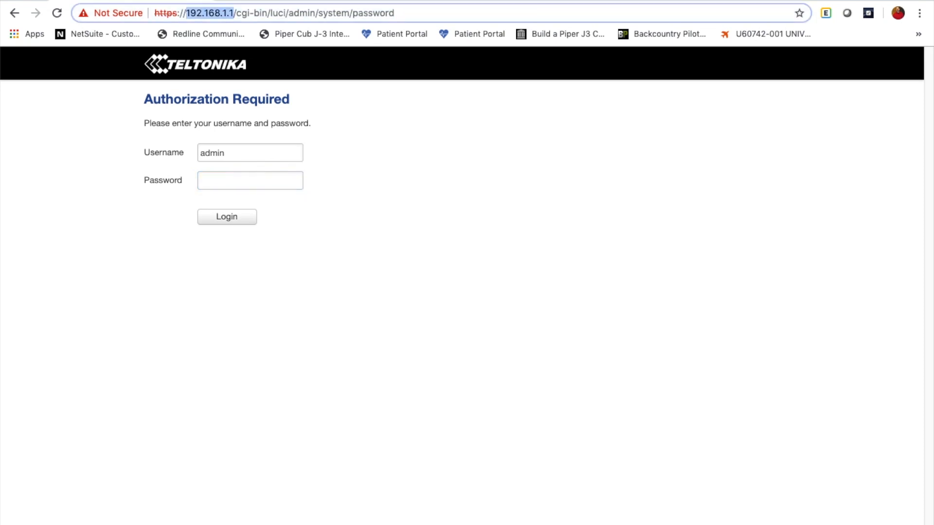
click(250, 180)
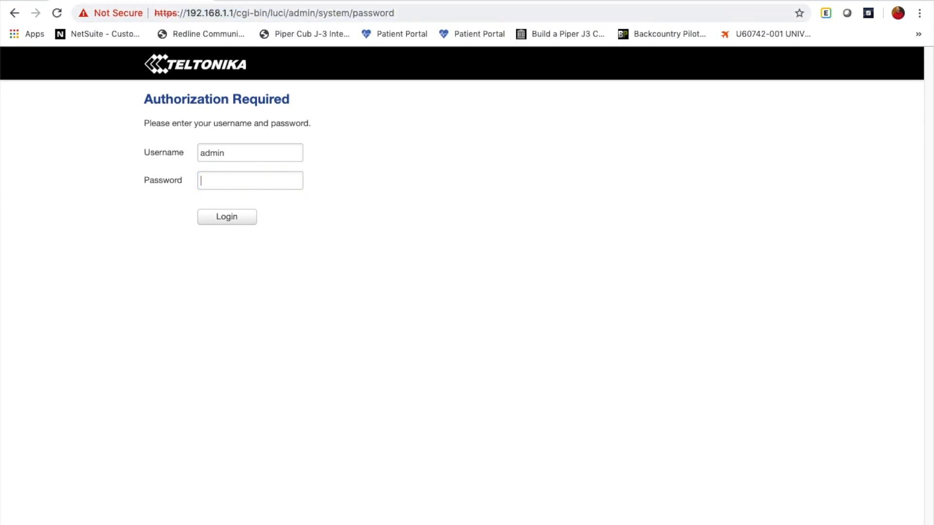
click(250, 181)
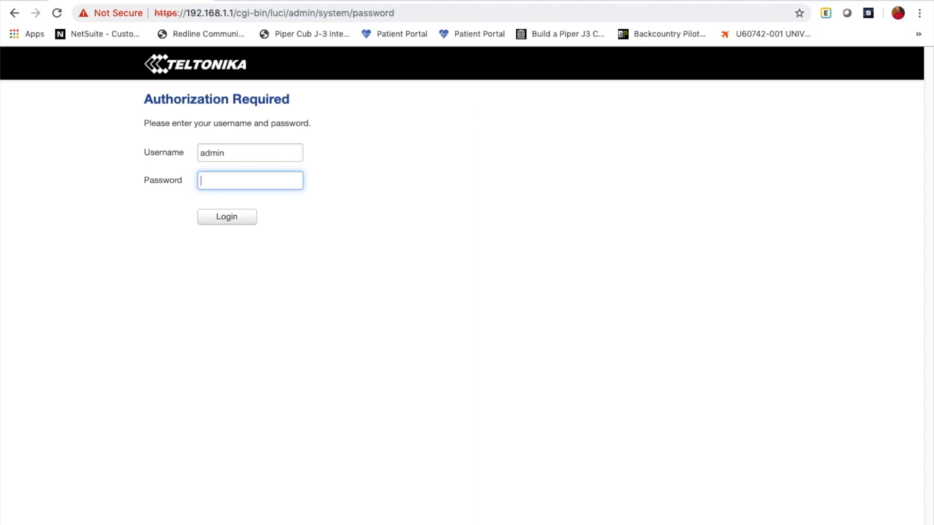
text(••••)
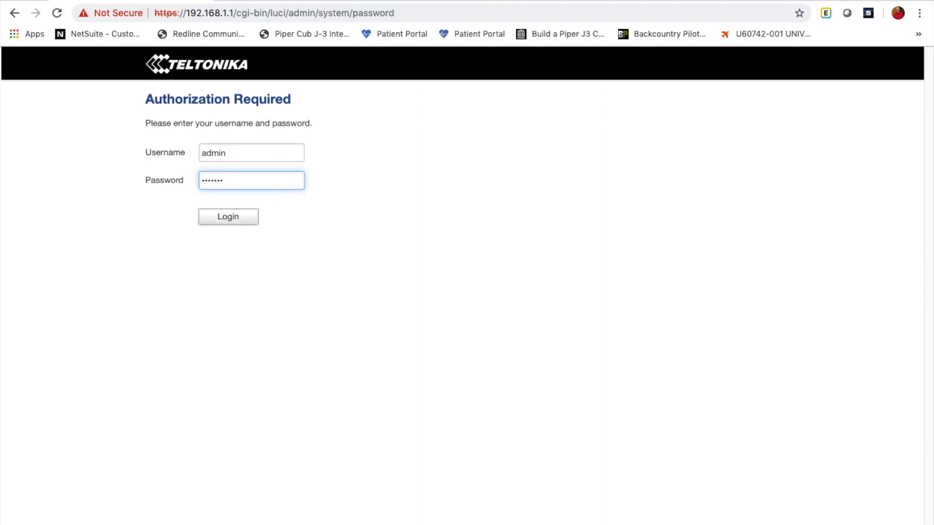
click(228, 216)
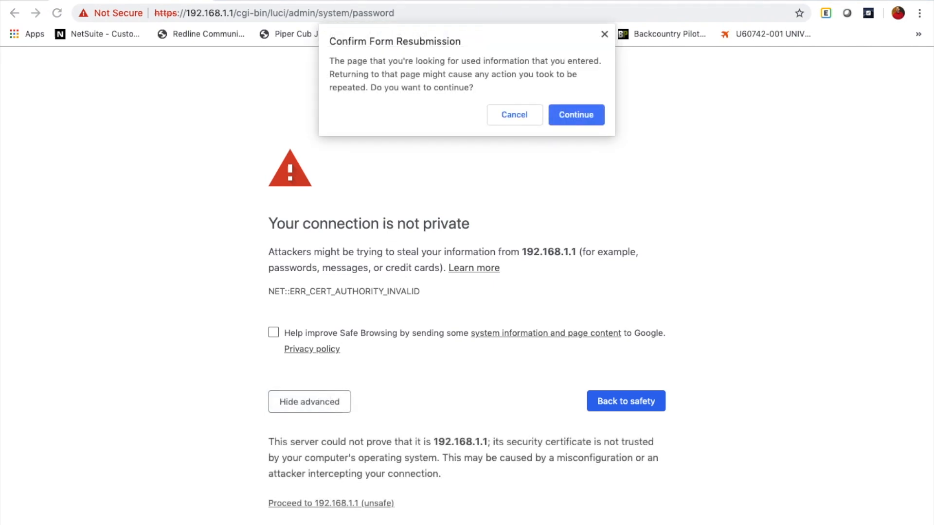
click(576, 115)
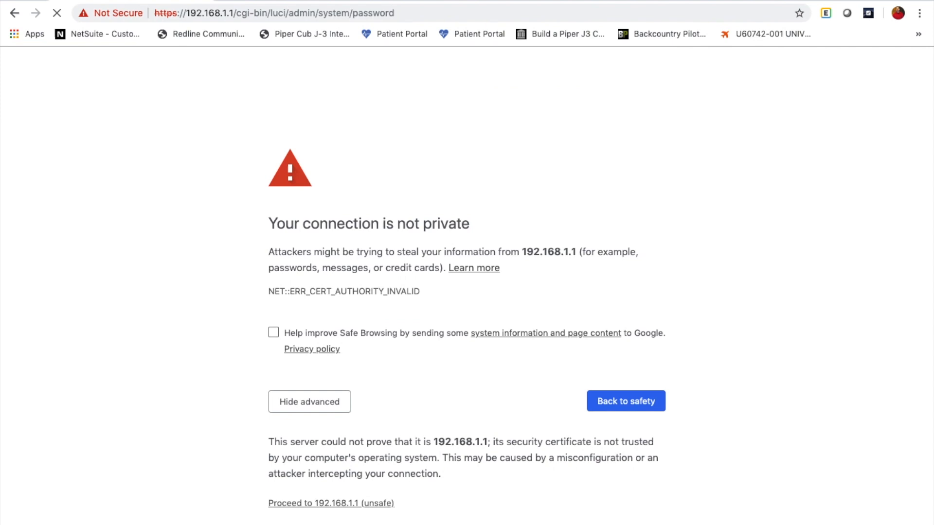
Enter and confirm a new administrator password, then save it
click(327, 517)
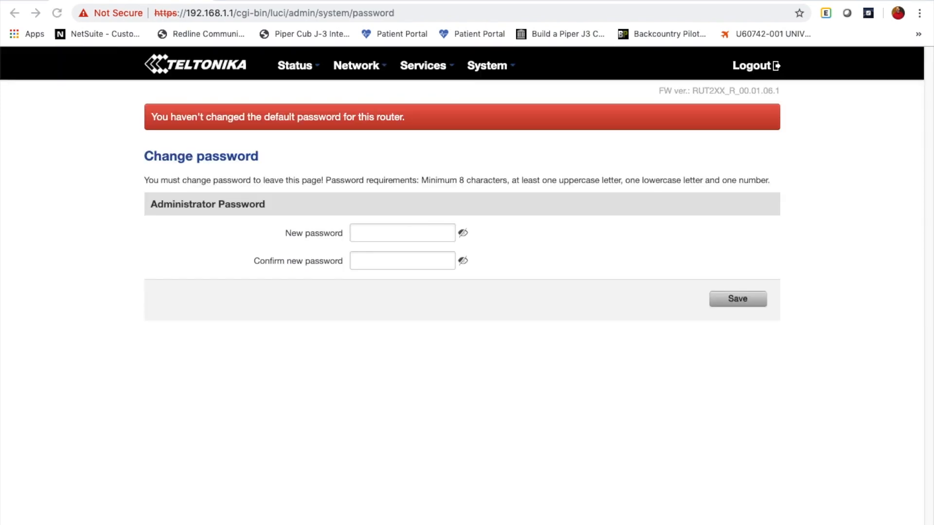
click(402, 233)
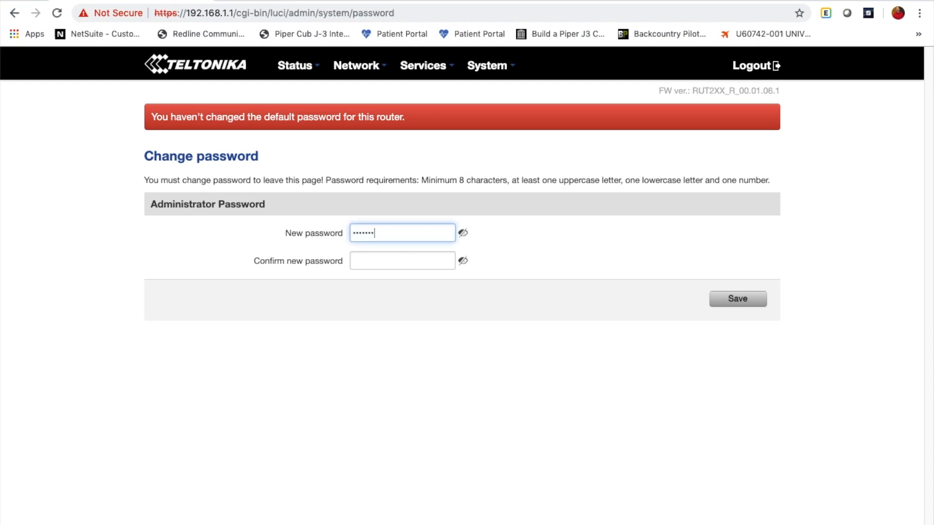
text(•••••)
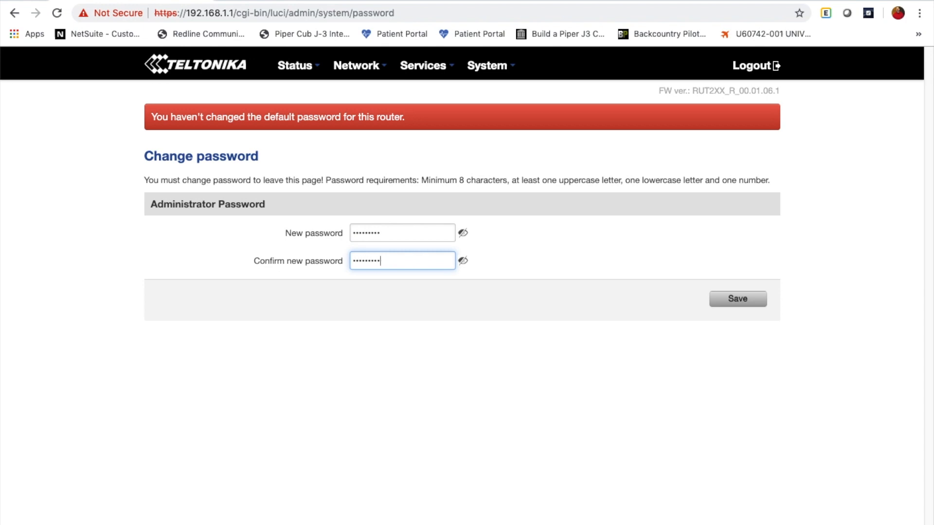
click(738, 299)
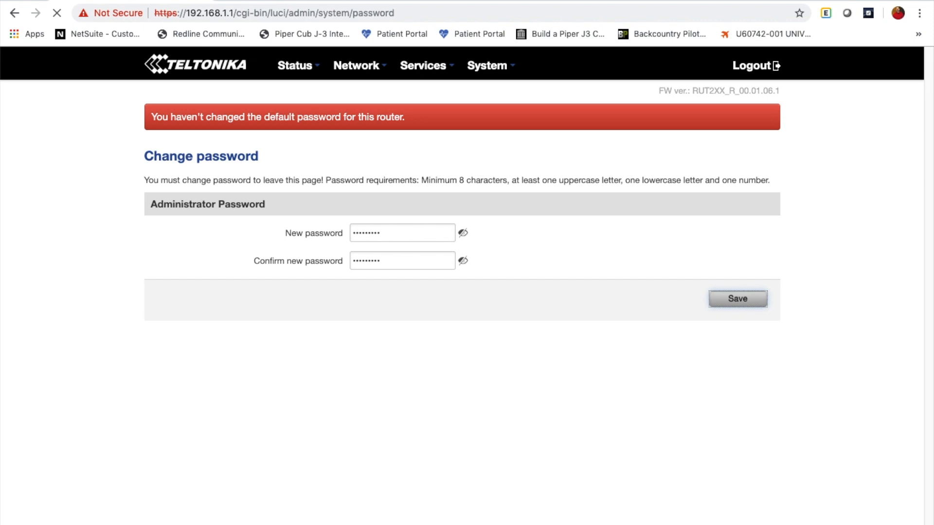
click(738, 299)
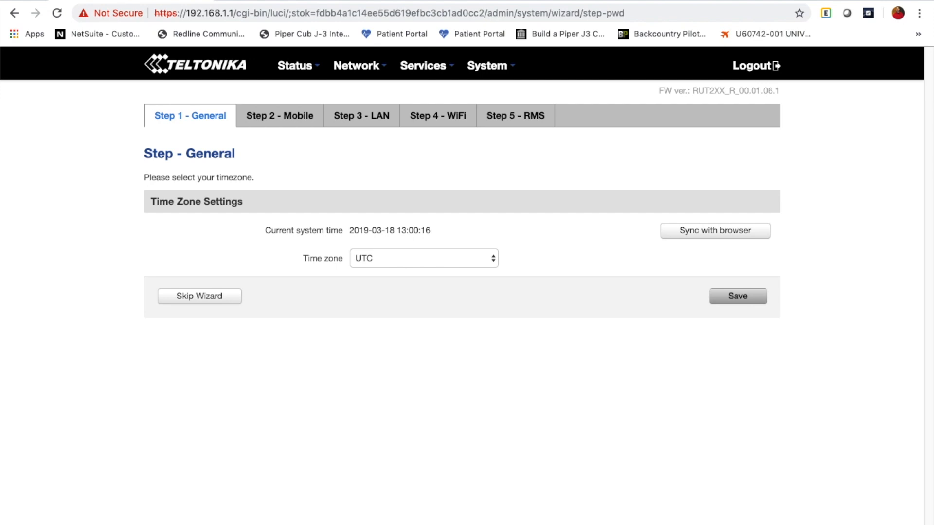
click(487, 65)
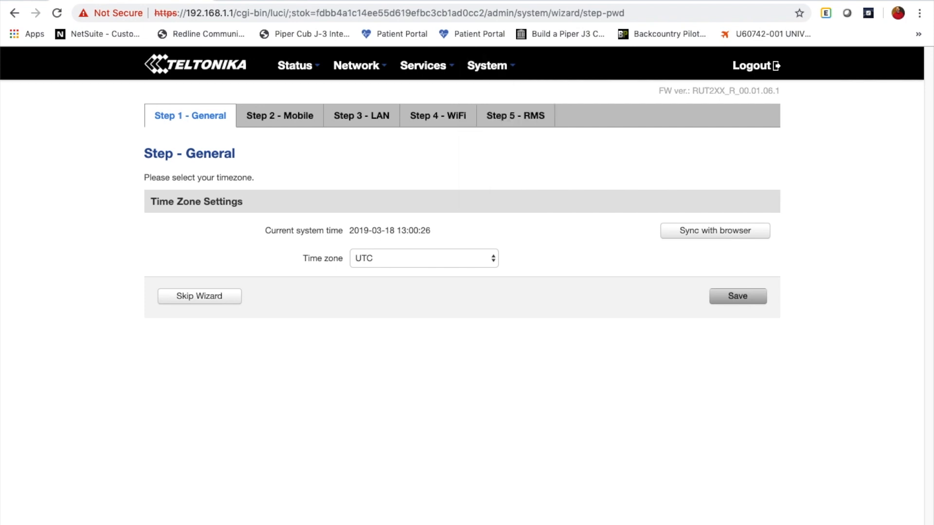
click(485, 65)
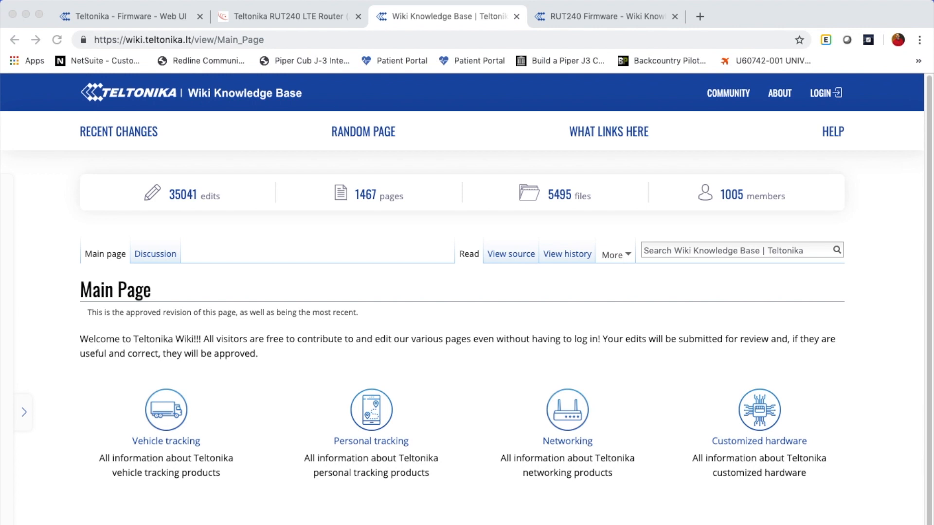
Search the wiki for 'RUT2xx Firmware' and open the RUT2xx Firmware result
click(180, 40)
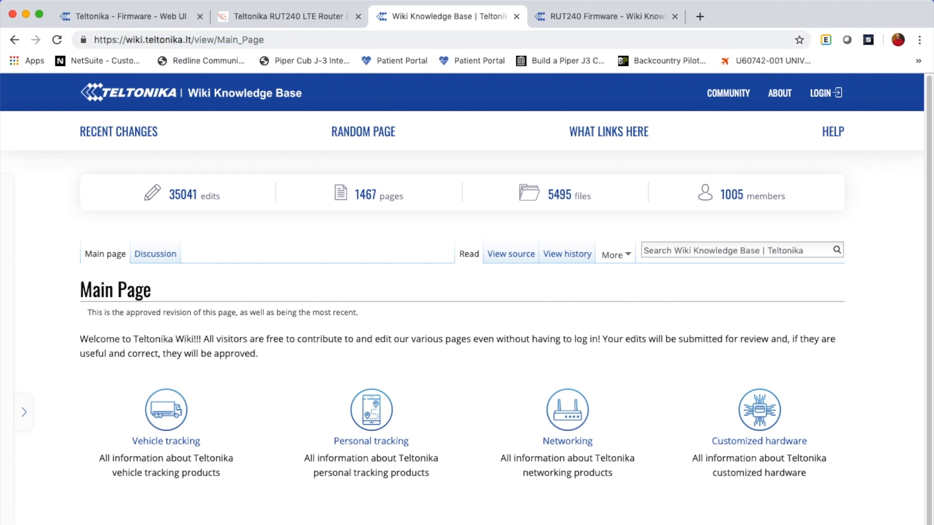
text(RUT2xx Firmware)
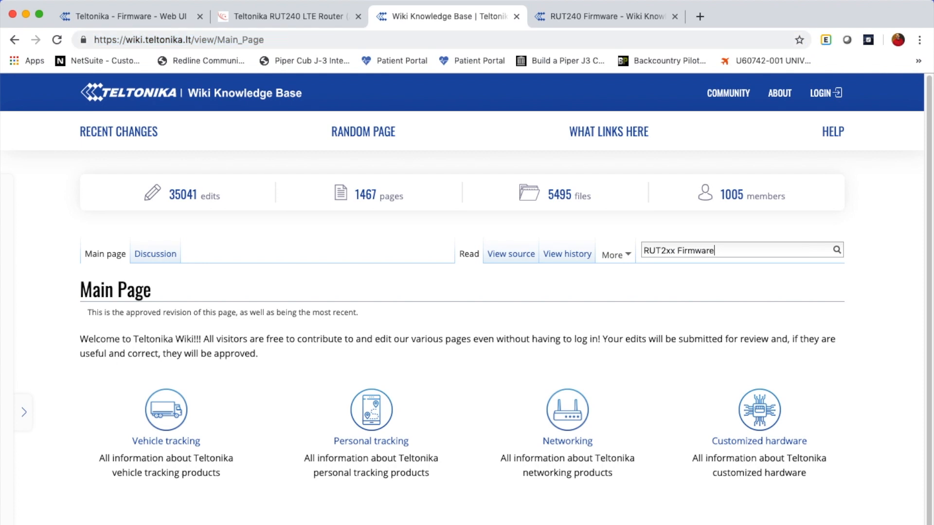
click(728, 250)
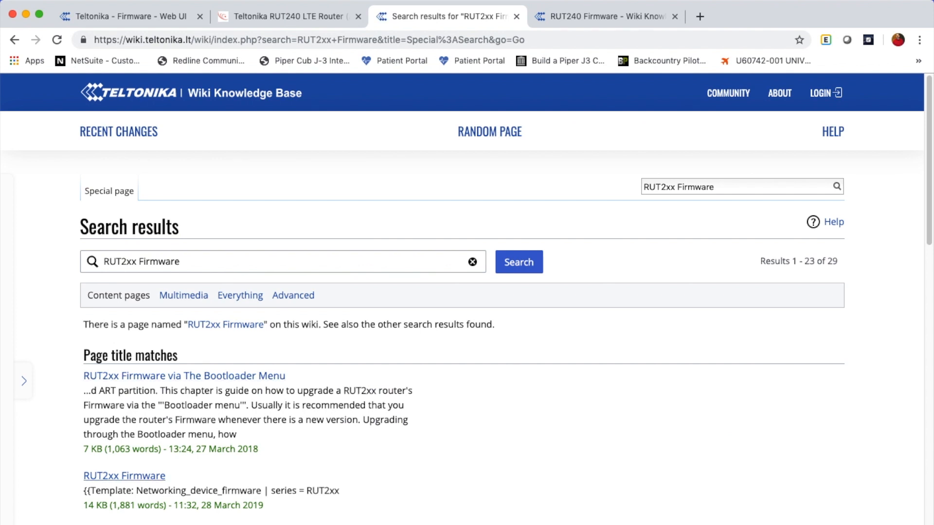
click(124, 476)
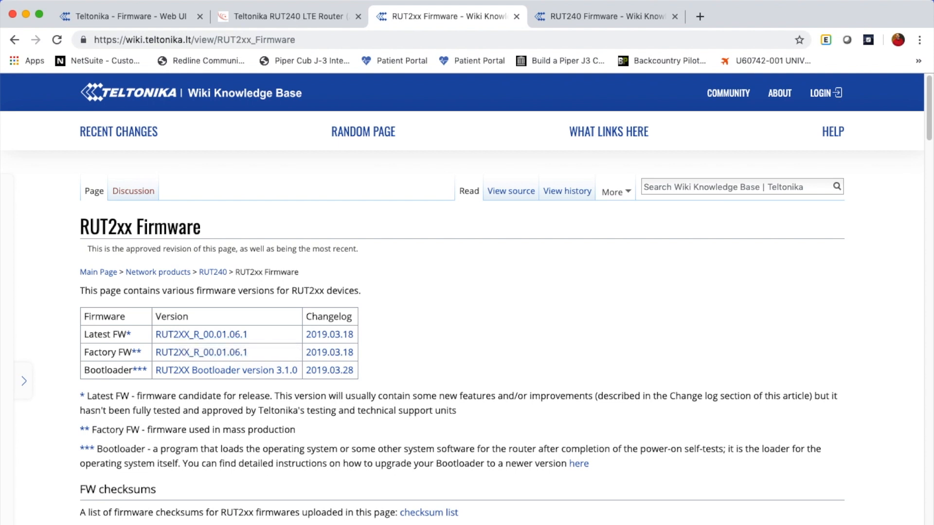
click(131, 17)
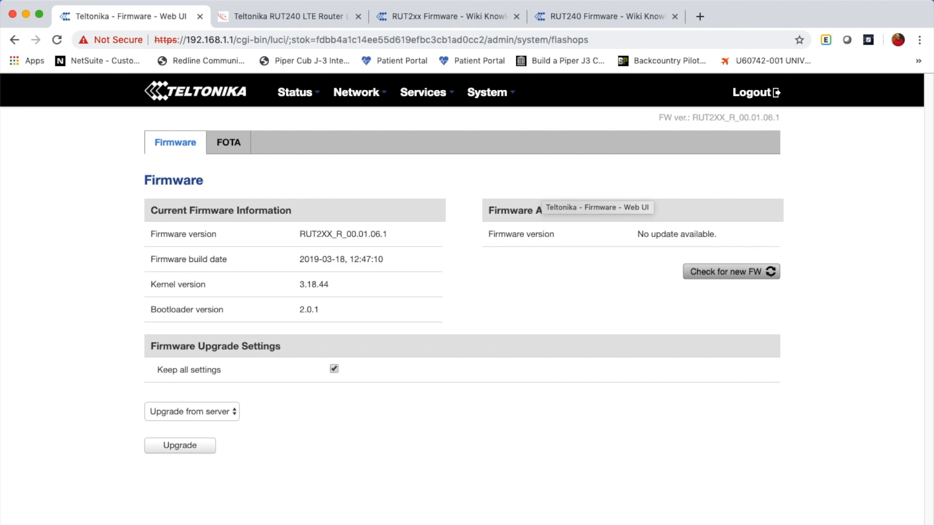
Upload the RUT2XX .bin firmware file, pass verification, and start the upgrade keeping settings
click(192, 412)
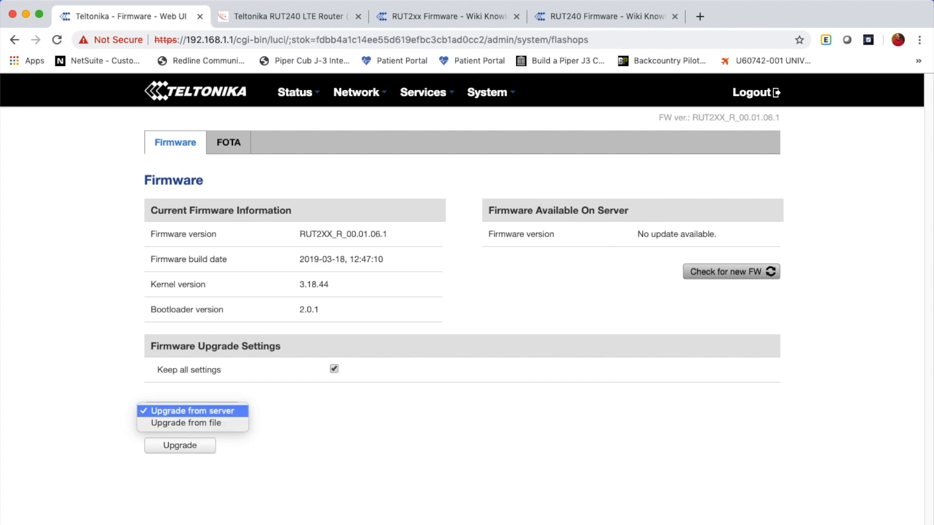
click(178, 423)
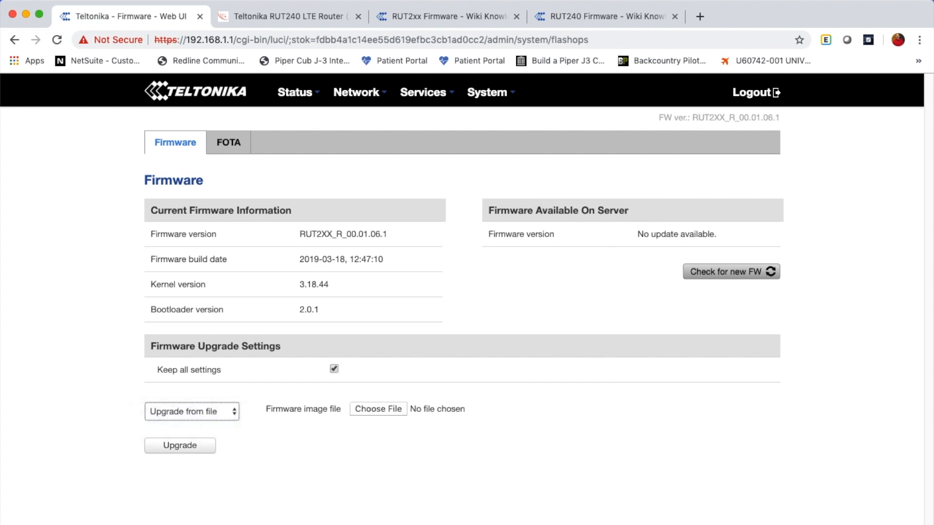
click(377, 409)
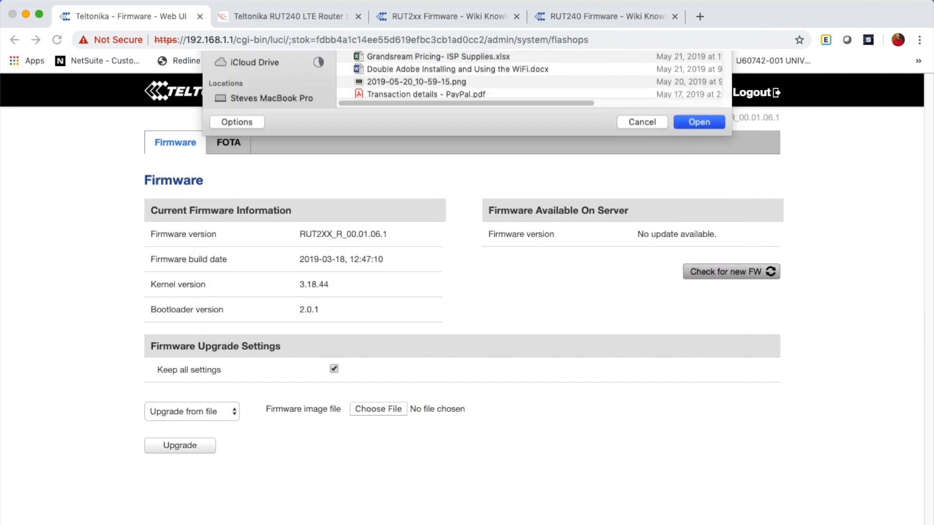
click(699, 123)
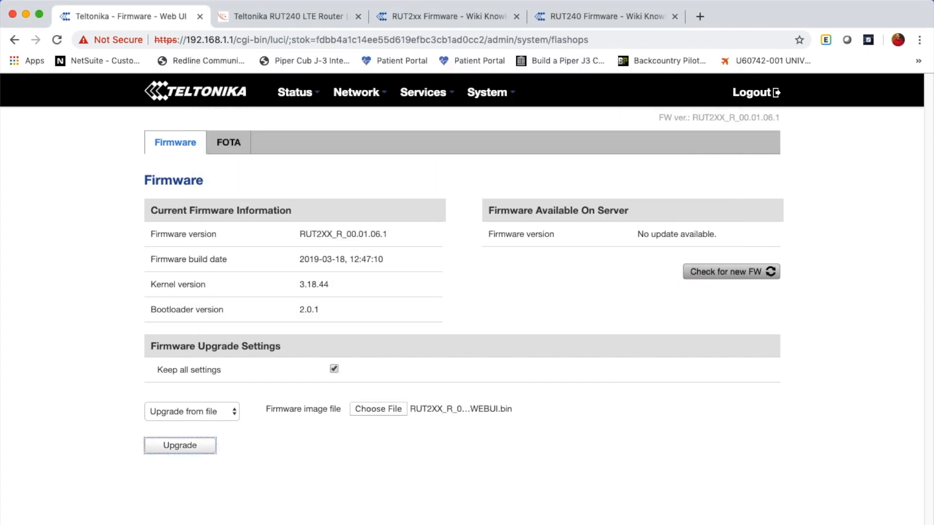
click(180, 446)
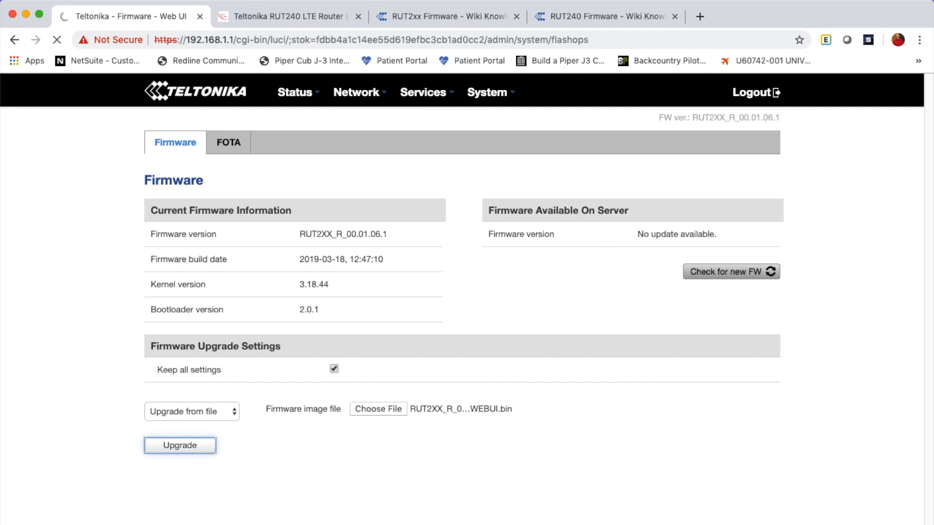
click(180, 445)
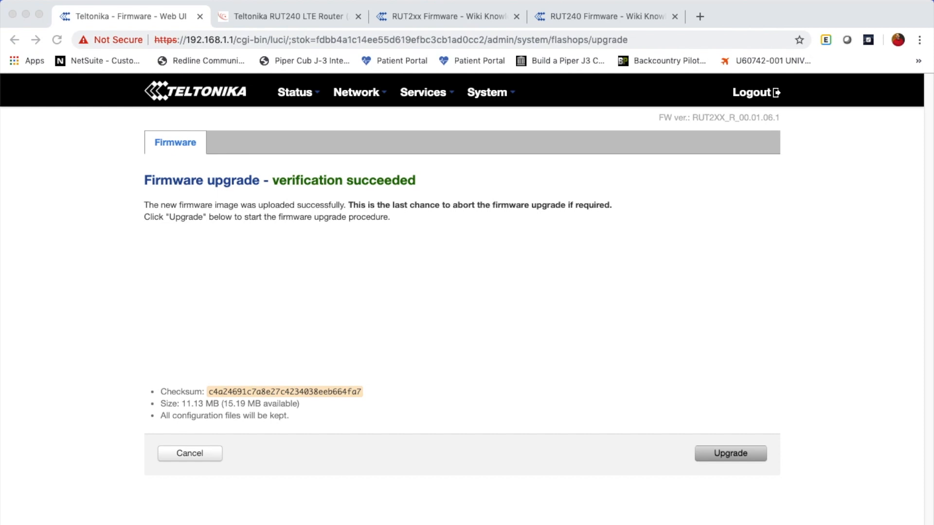
click(190, 454)
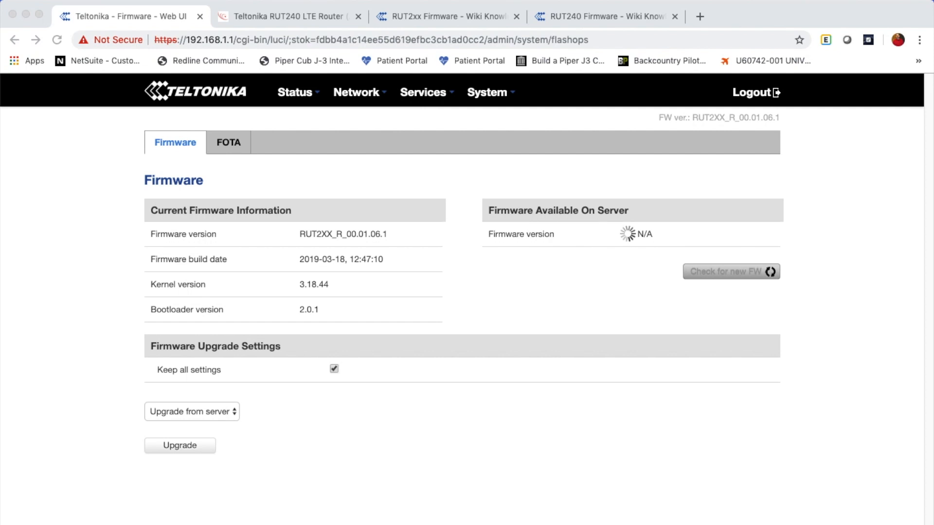
Launch System > Setup Wizard and choose the America/Chicago time zone
click(730, 271)
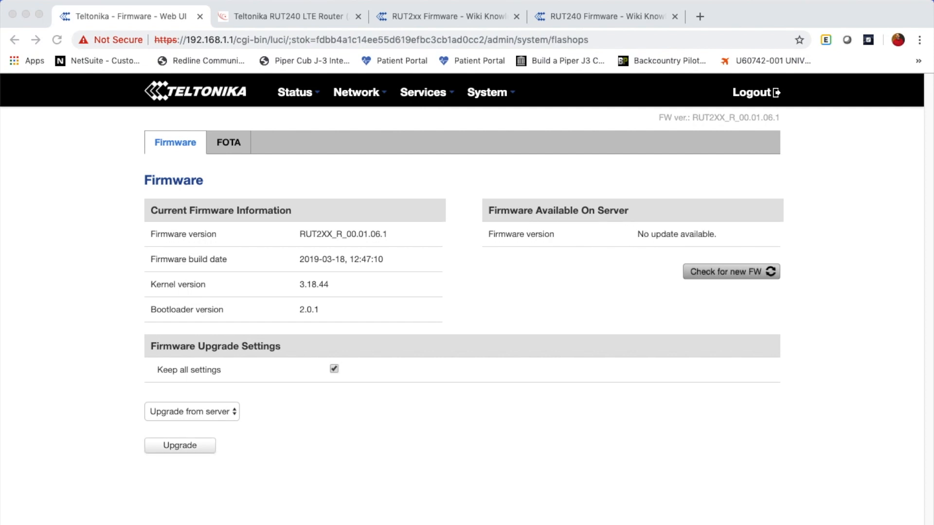
click(486, 92)
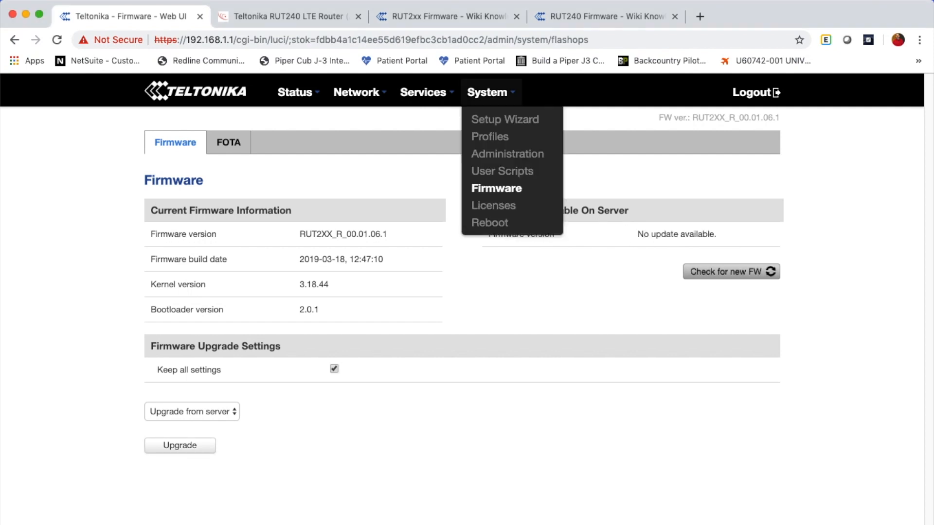
mouse_move(505, 119)
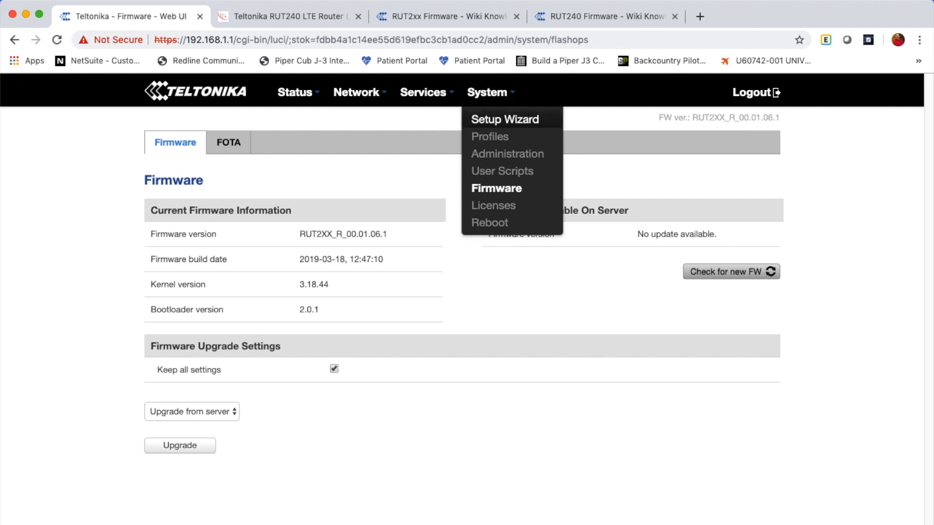
click(496, 188)
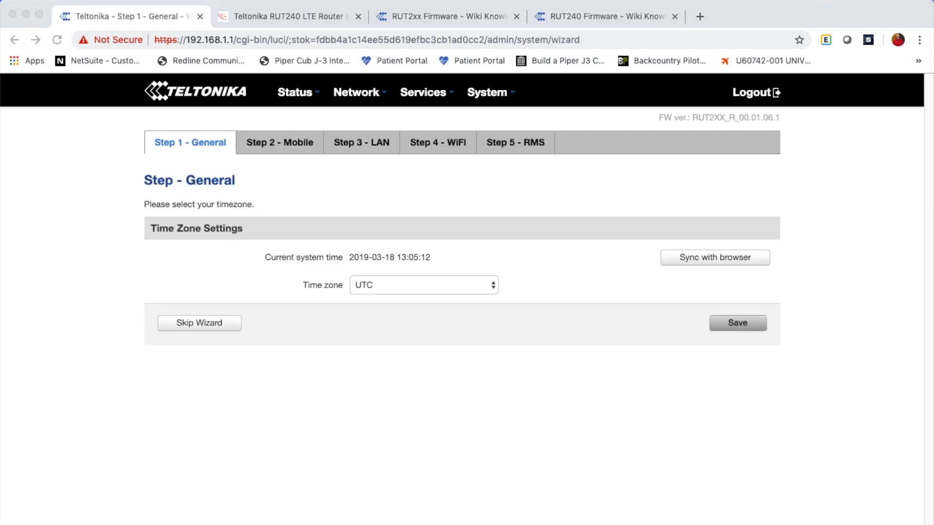
click(424, 285)
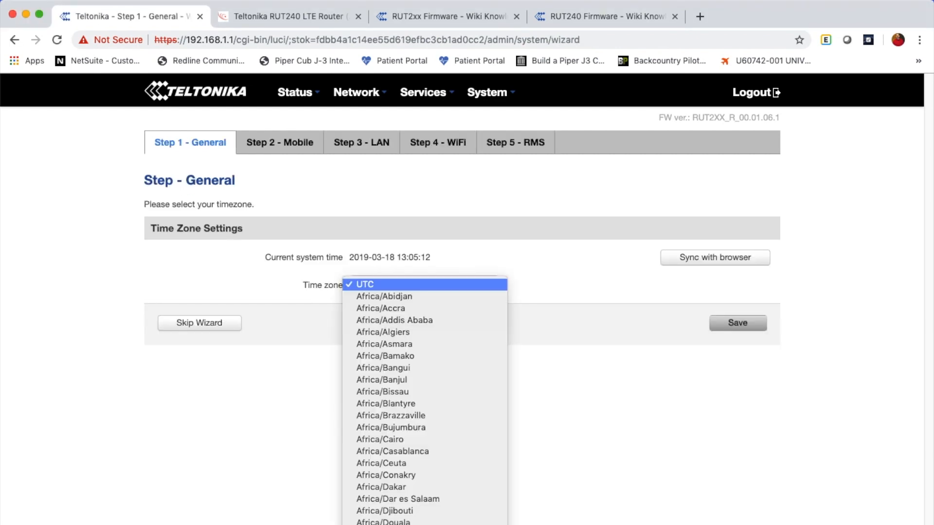
scroll(down, 3)
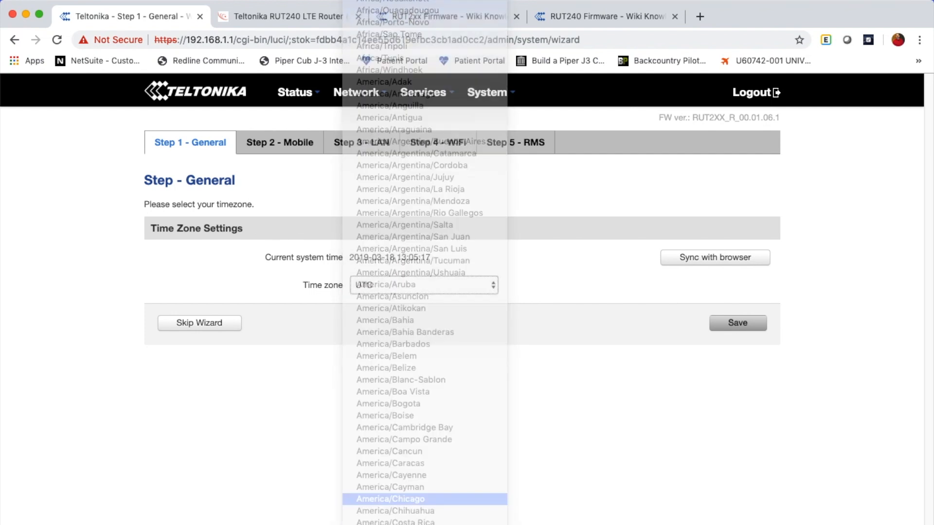
click(395, 499)
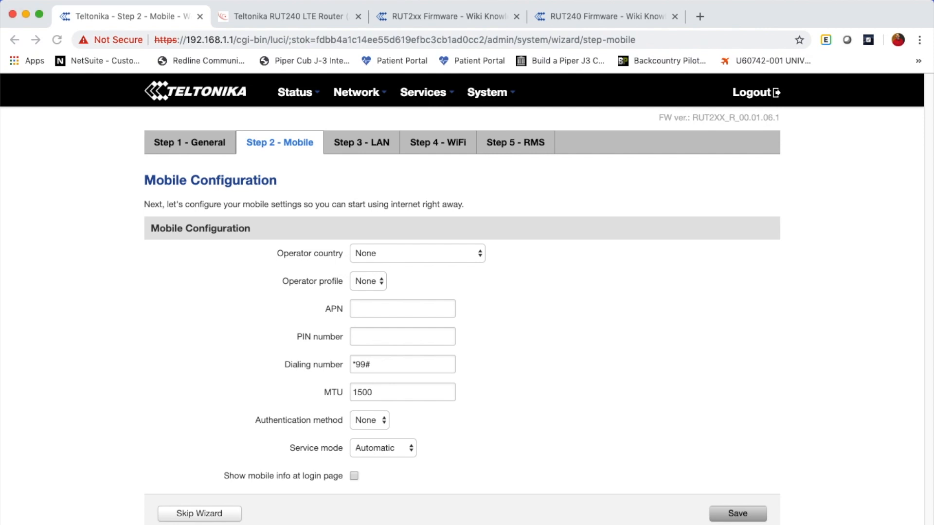
Leave operator country as None, enter APN vzwinternet, and save the mobile step
click(417, 254)
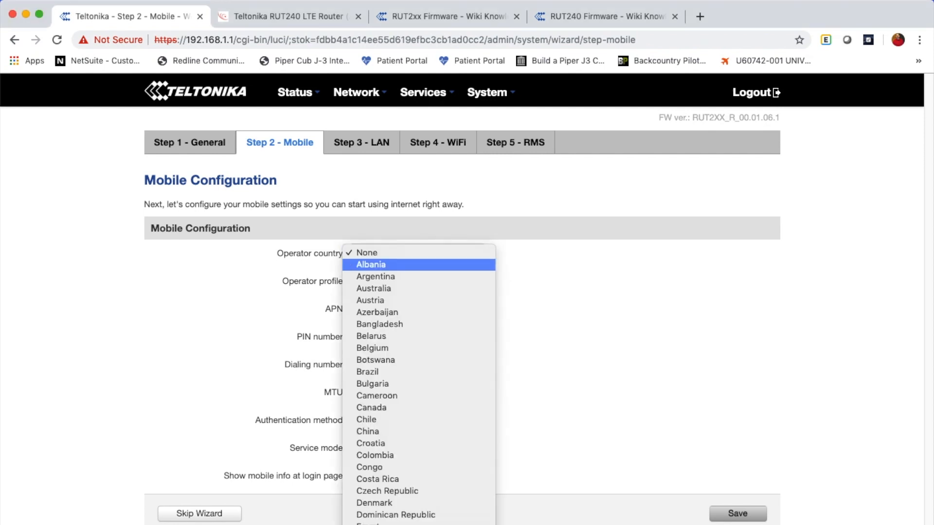
click(367, 253)
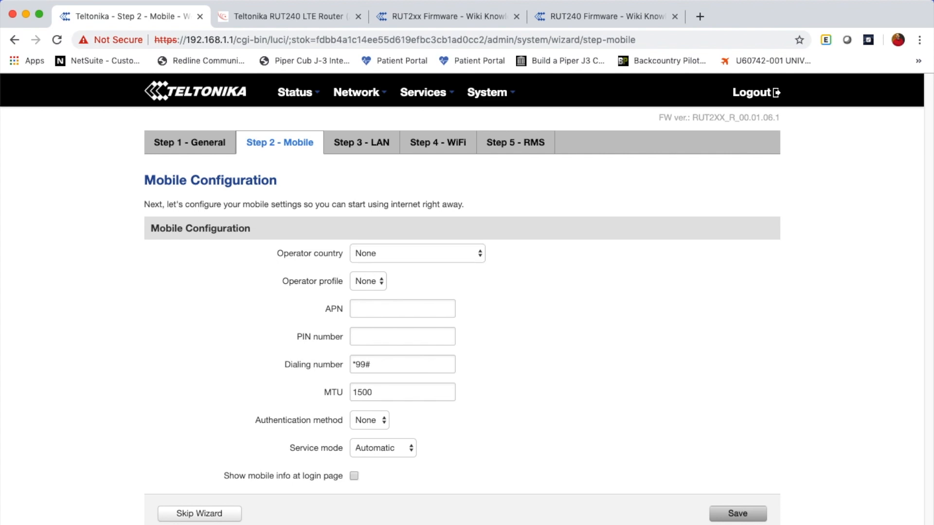
click(402, 308)
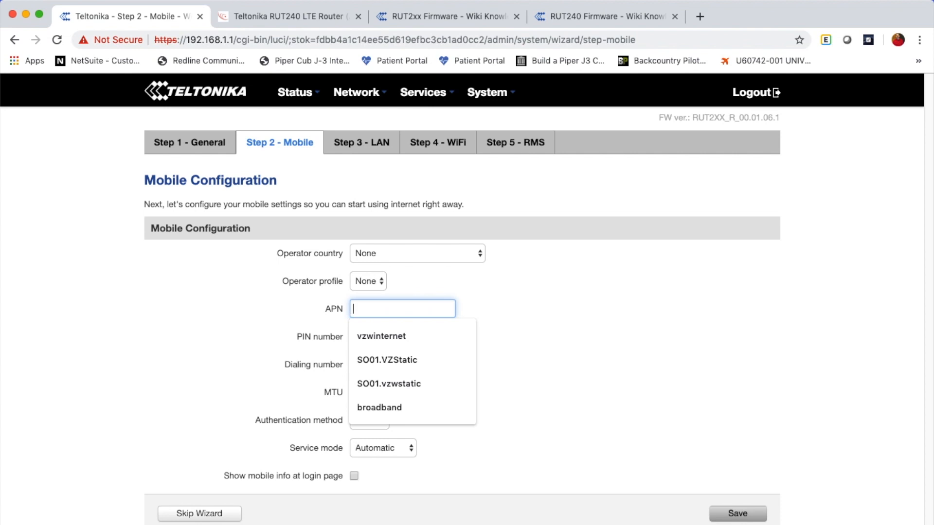
click(381, 336)
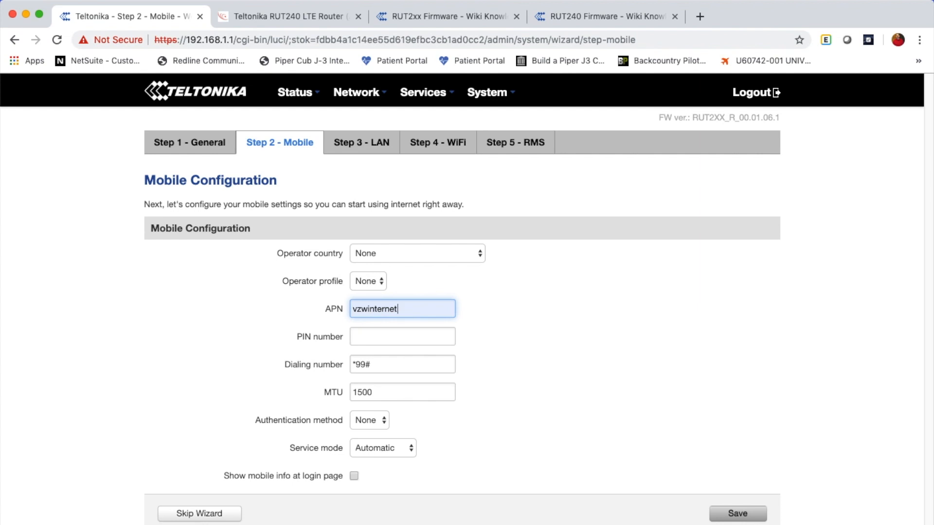
click(736, 513)
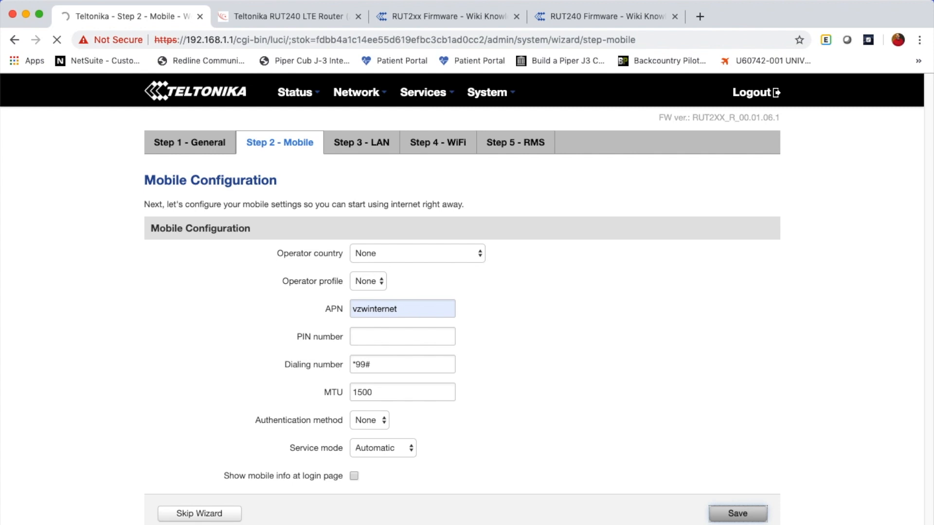
click(736, 514)
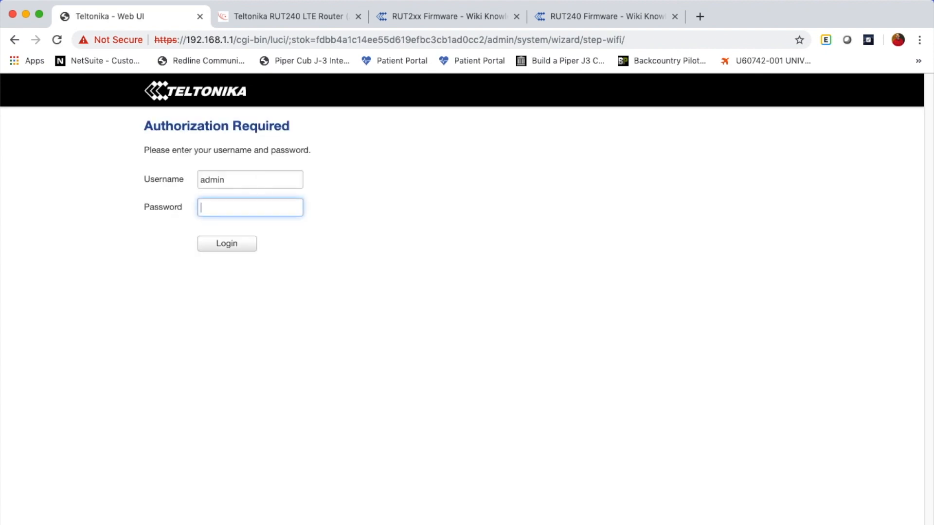
Log back in, set Wi-Fi encryption to WPA2-PSK and country US, and save
click(226, 244)
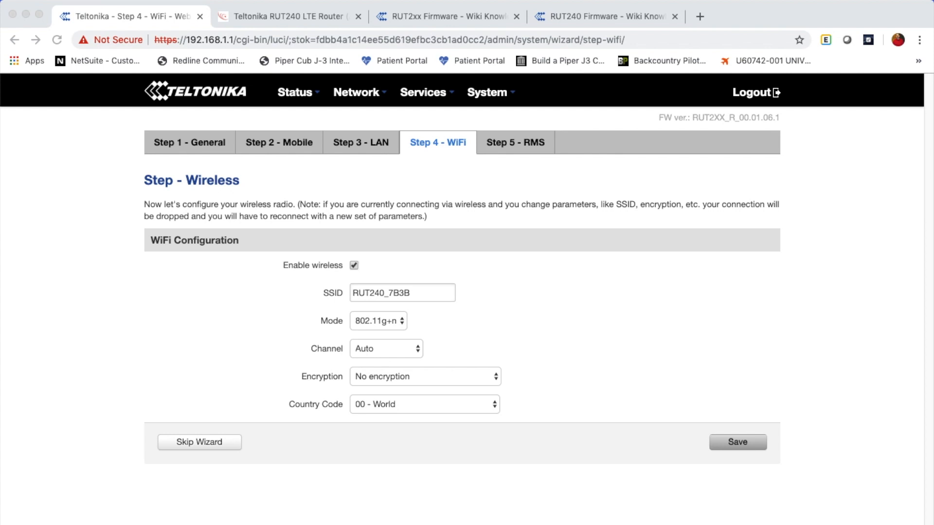
click(425, 376)
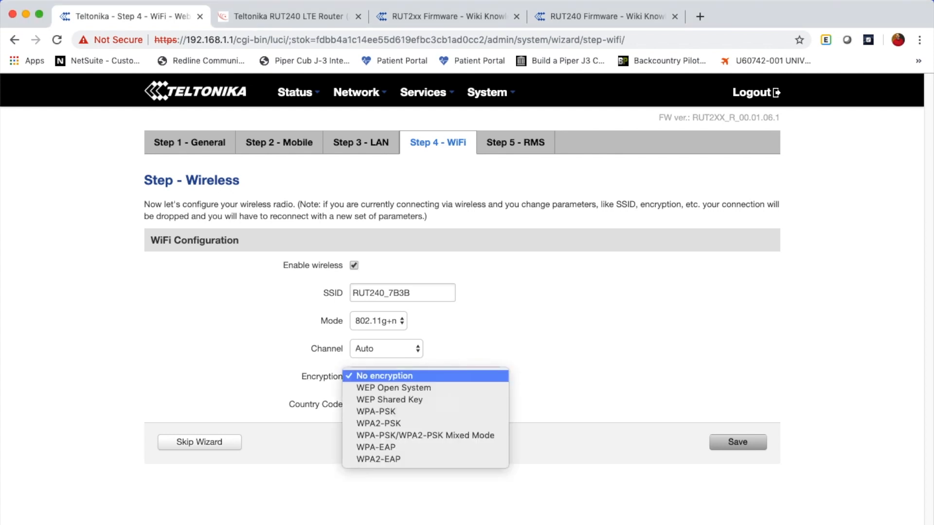
mouse_move(378, 423)
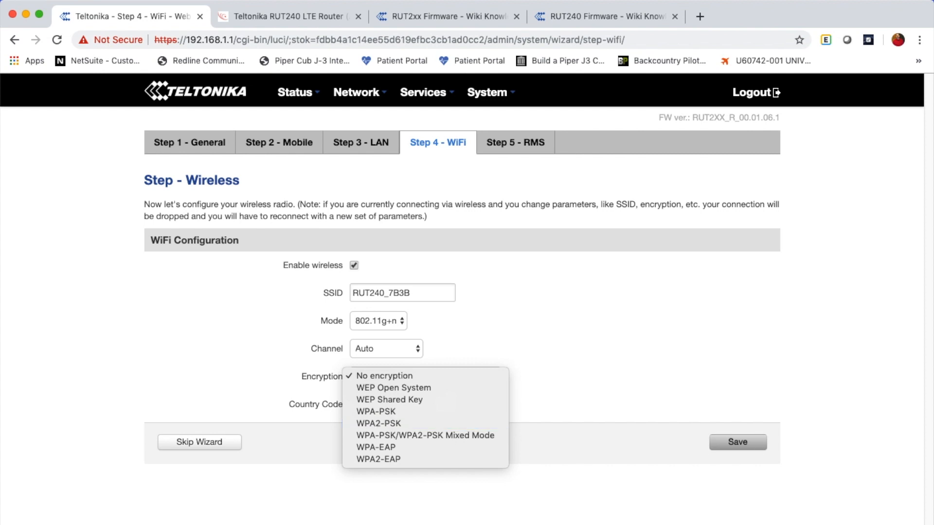
click(378, 423)
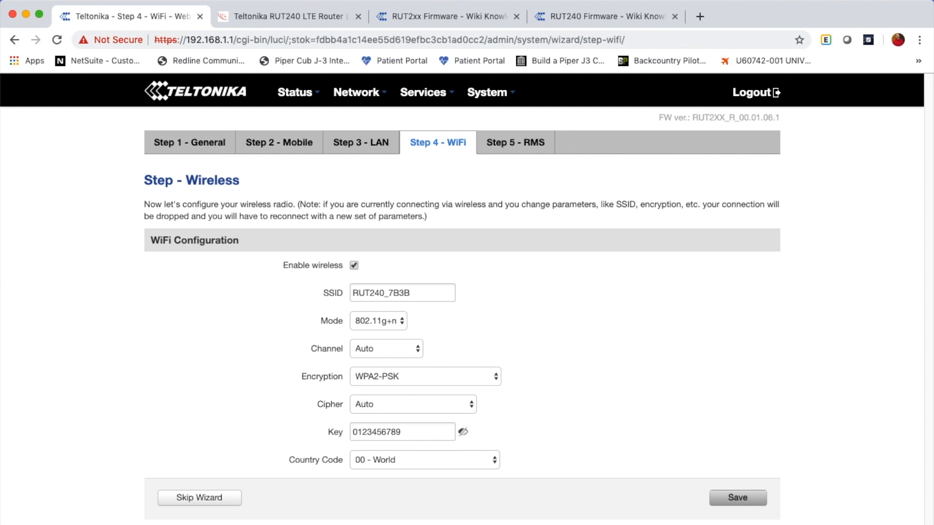
click(423, 460)
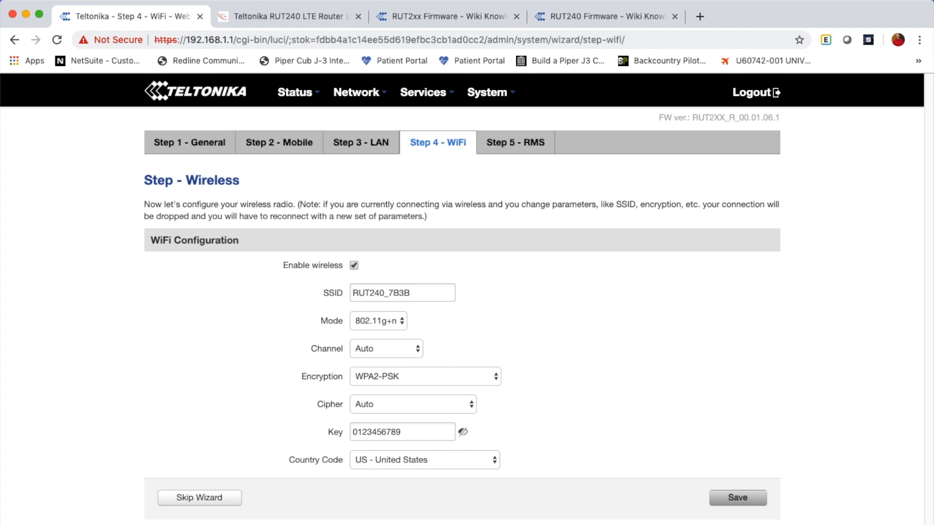
click(739, 511)
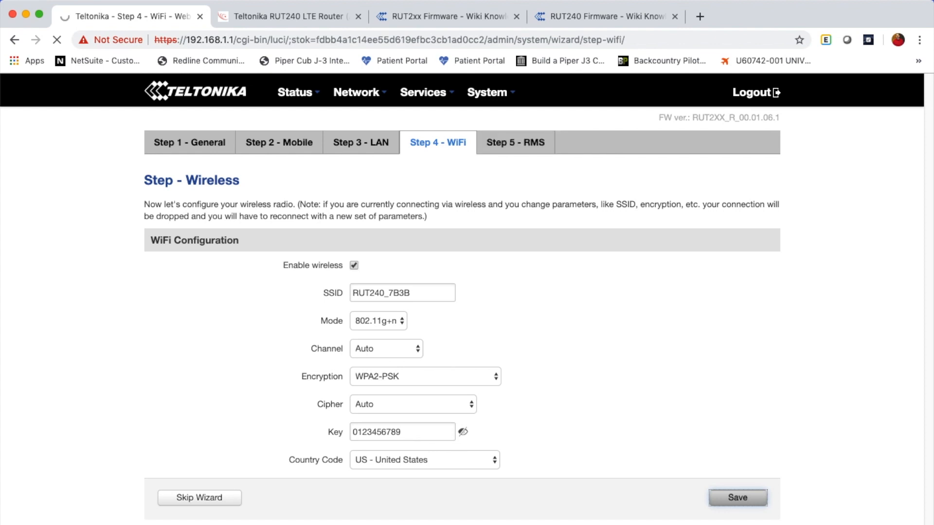
Leave the RMS connection type Enabled and finish the setup wizard
click(738, 497)
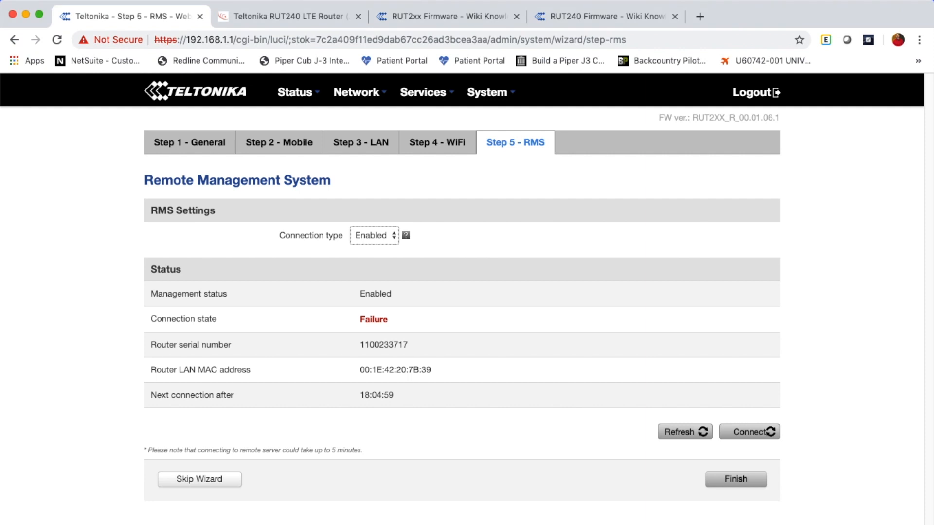
click(374, 236)
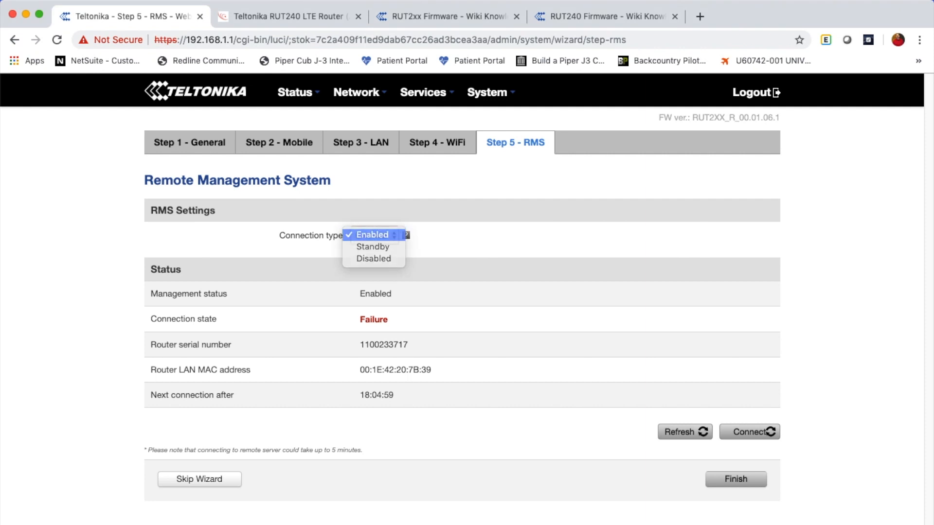
click(372, 234)
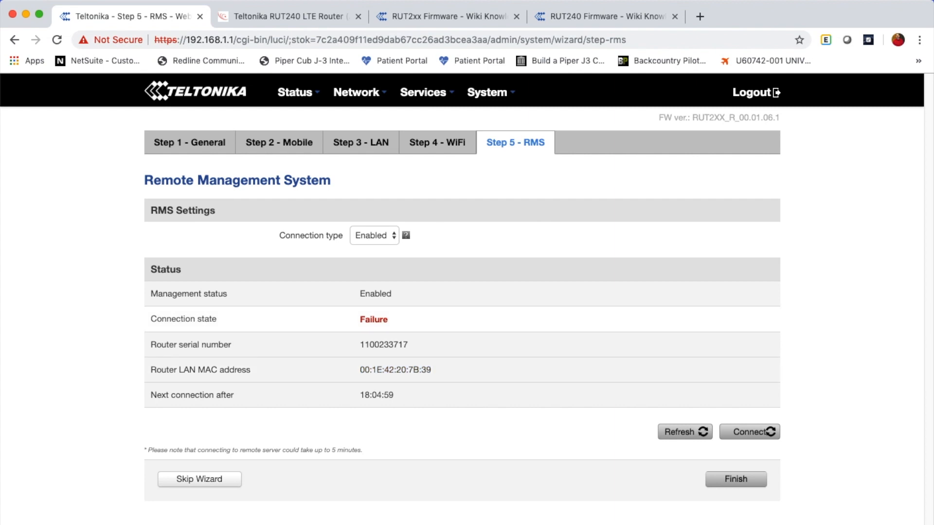
click(737, 479)
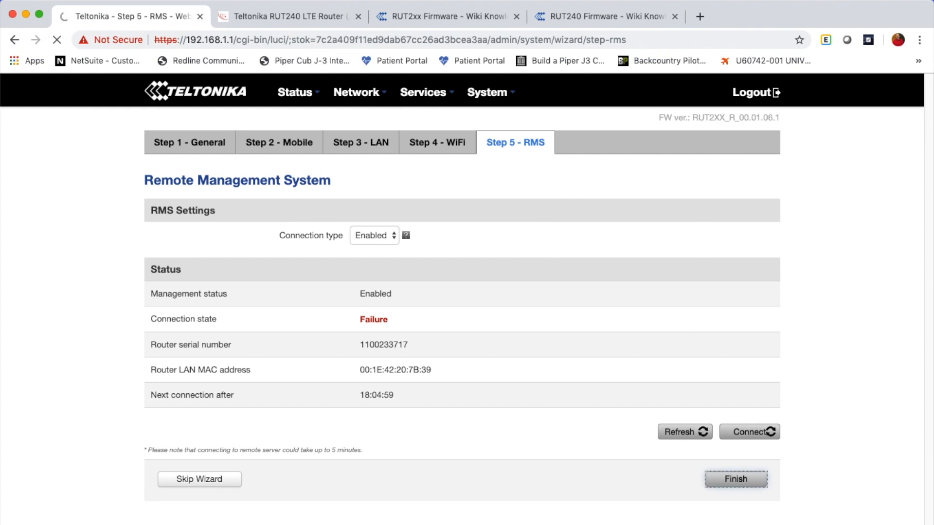
Scroll the Overview to check the Mobile LTE, Wireless and RMS panels
click(737, 479)
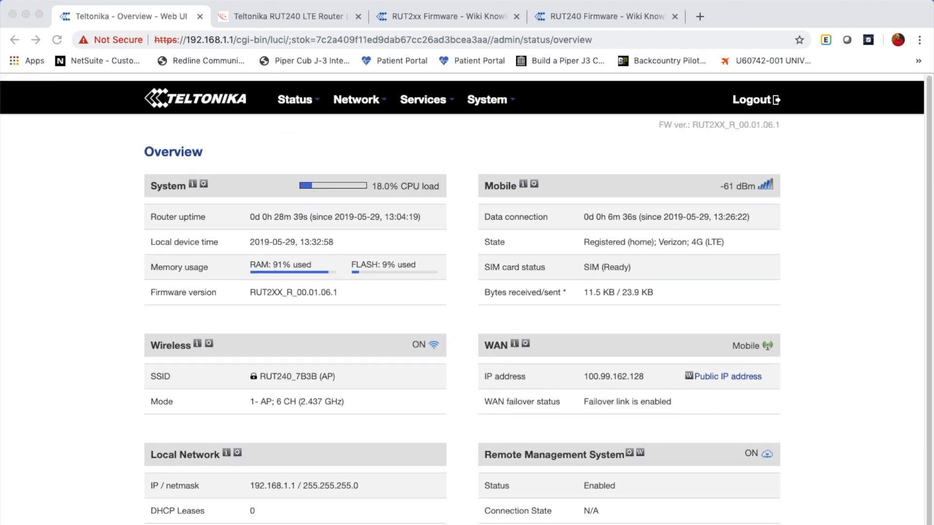
scroll(down, 3)
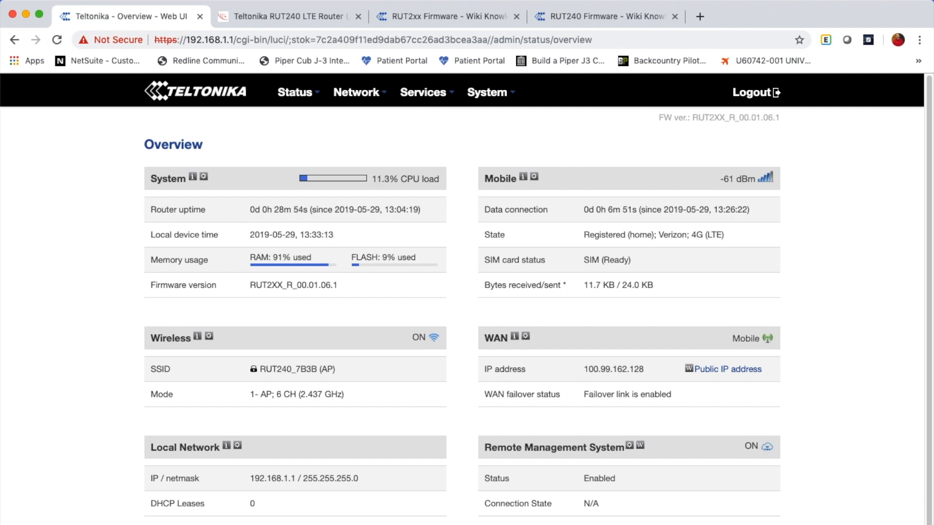
scroll(down, 3)
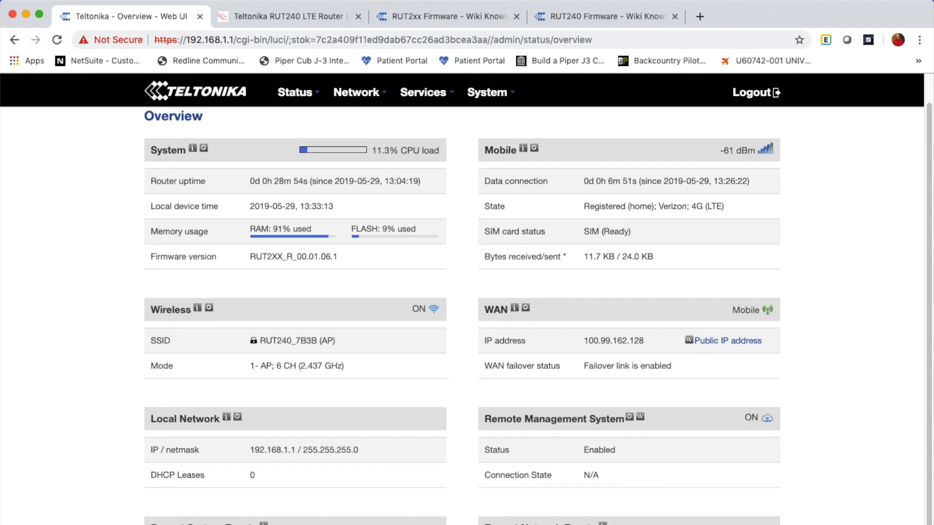